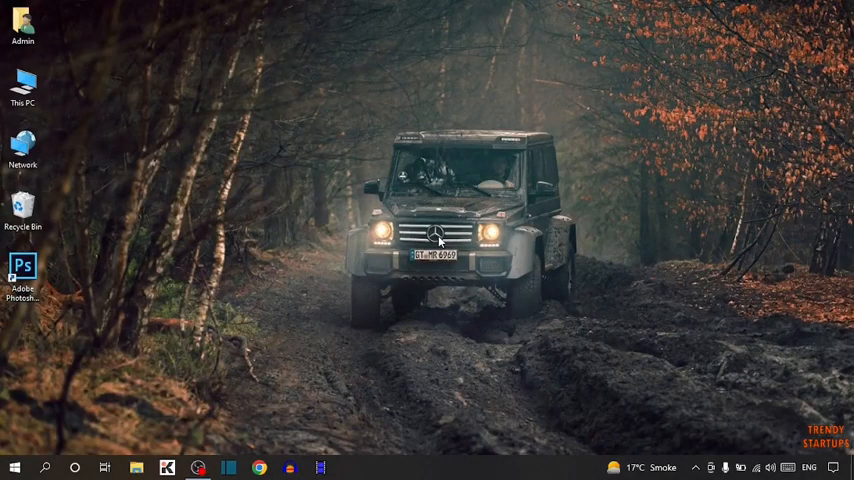
mouse_move(440, 245)
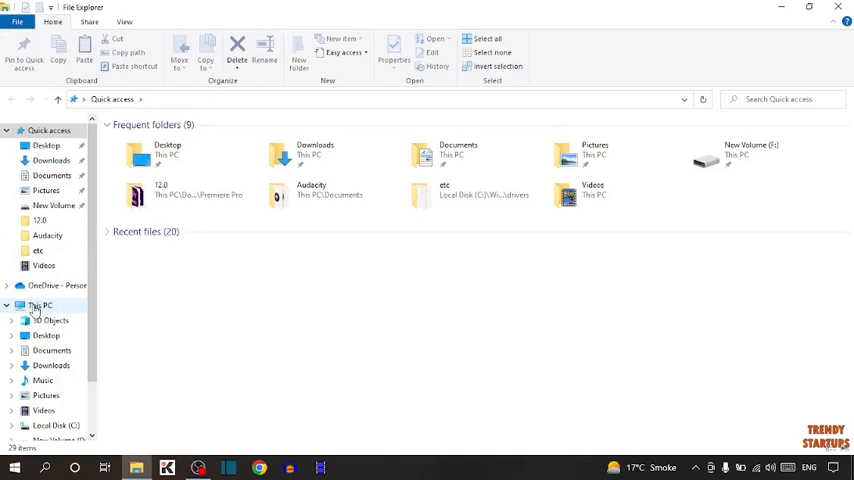
Step: Open This PC's Properties to view processor and RAM, then close the About page
left_click(40, 305)
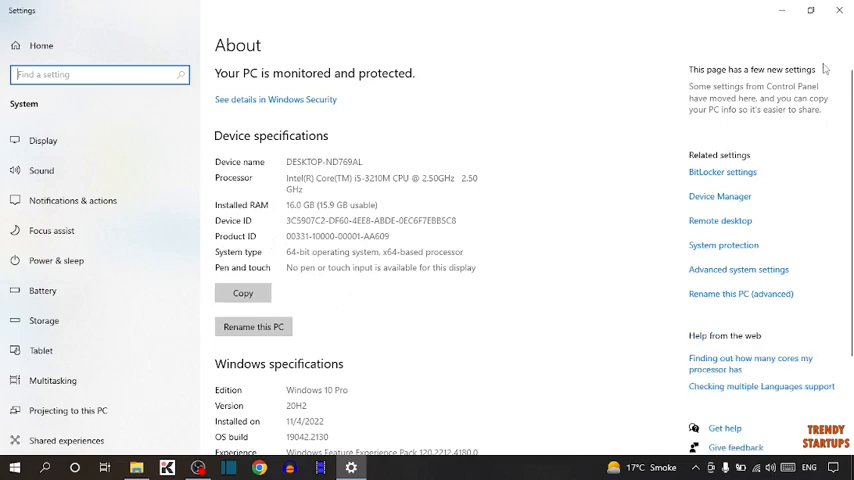
left_click(14, 467)
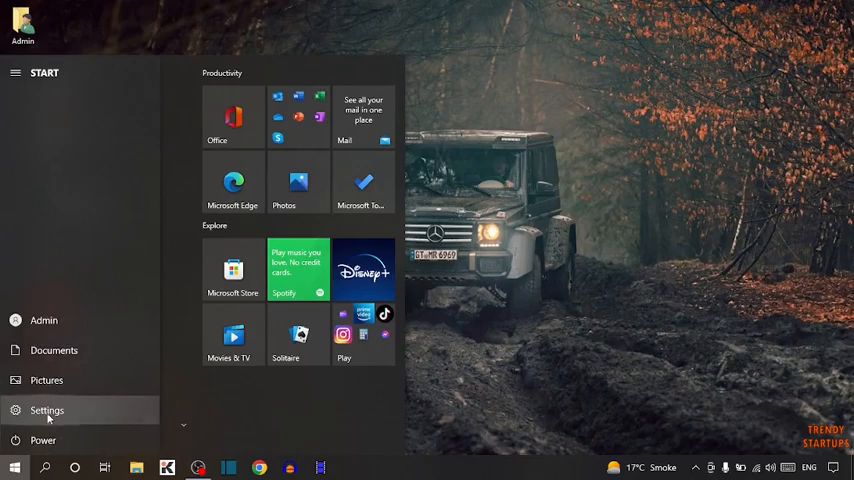
Step: Launch Settings from Start and go to System > About to show processor and RAM
left_click(47, 410)
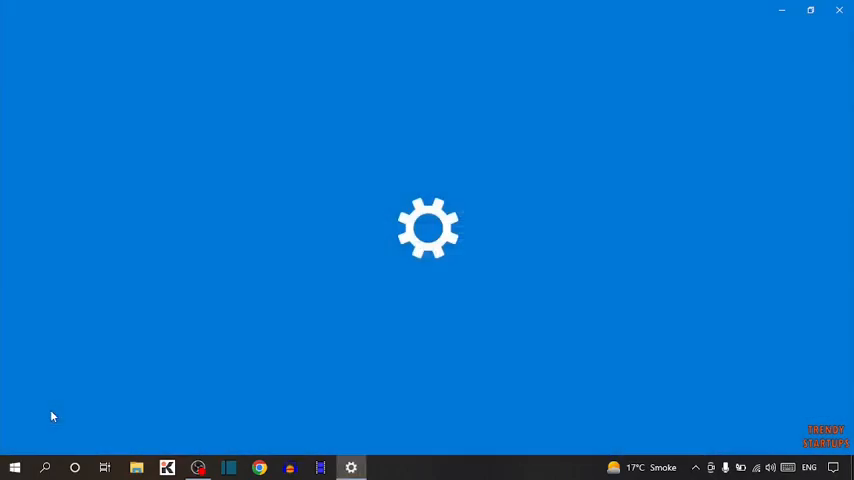
left_click(351, 467)
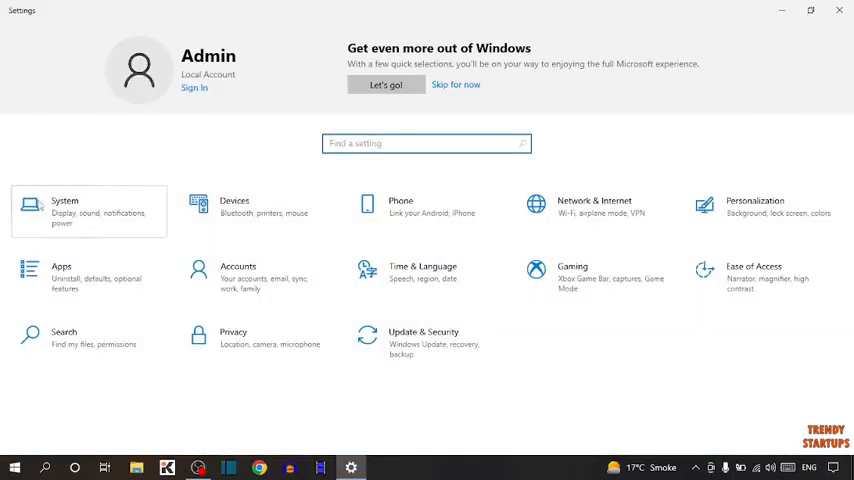
left_click(64, 210)
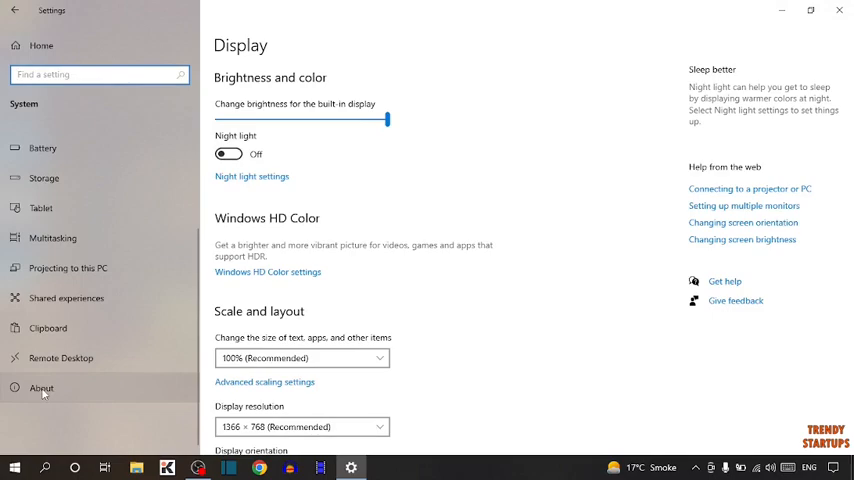
left_click(41, 388)
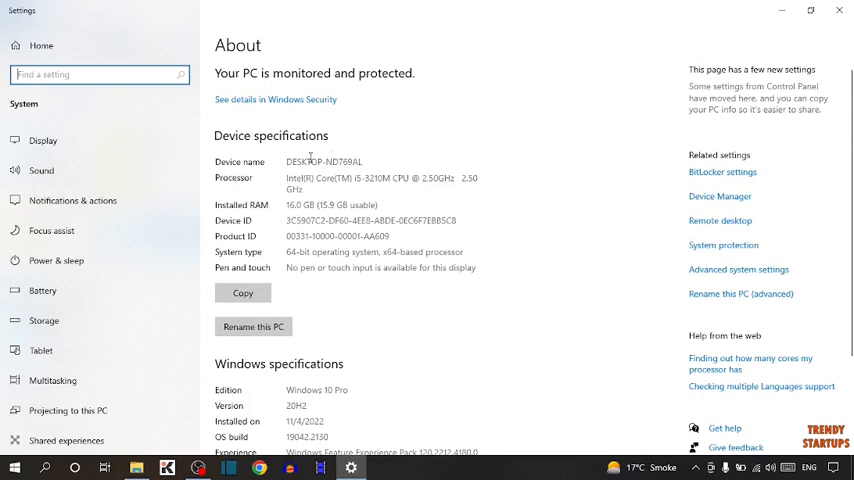
mouse_move(243, 189)
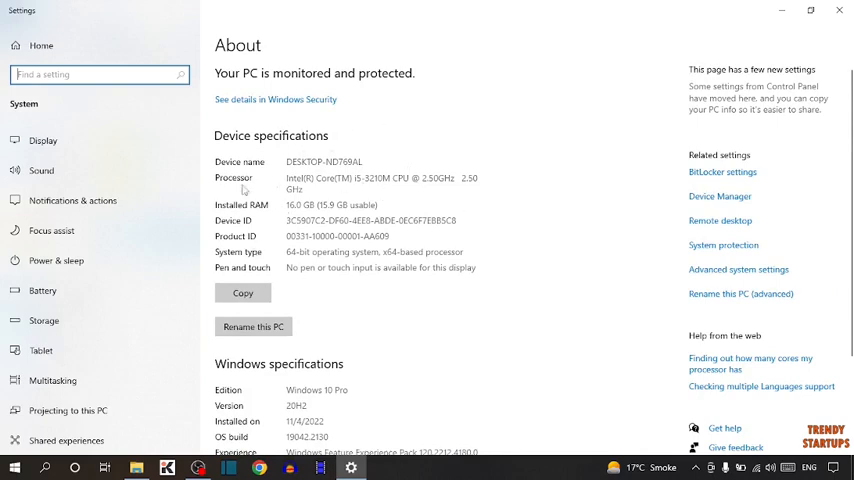
mouse_move(228, 178)
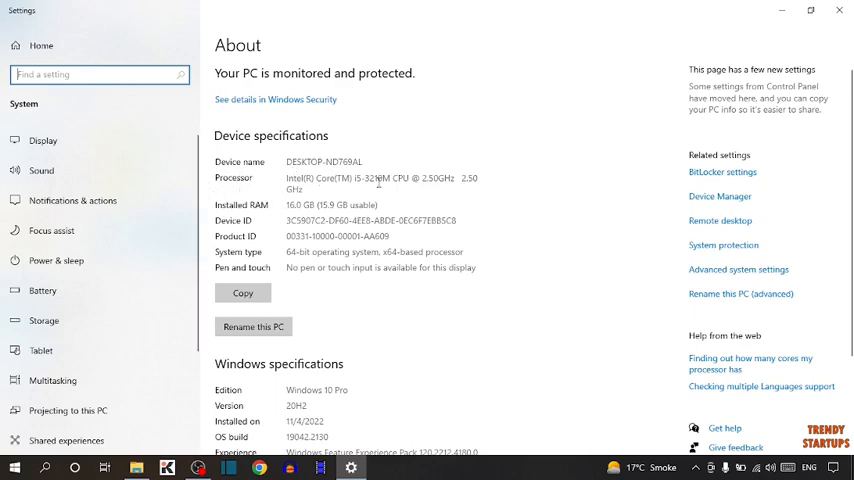
double_click(375, 182)
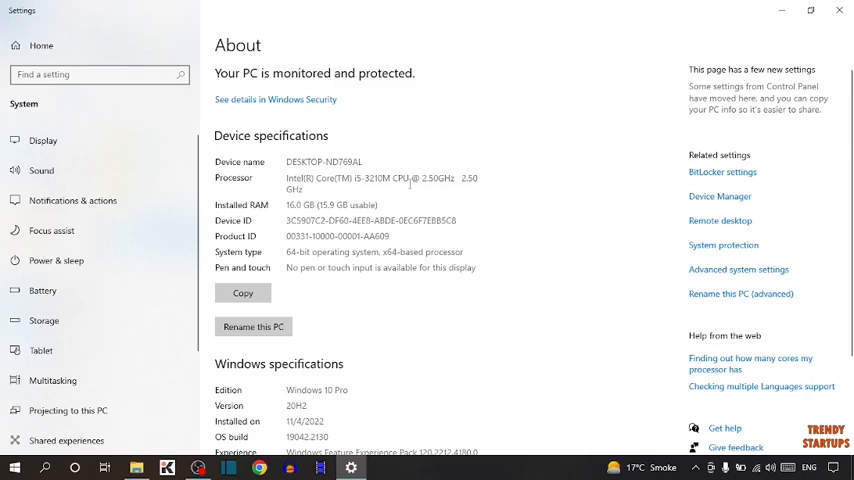
left_click_drag(287, 205, 337, 205)
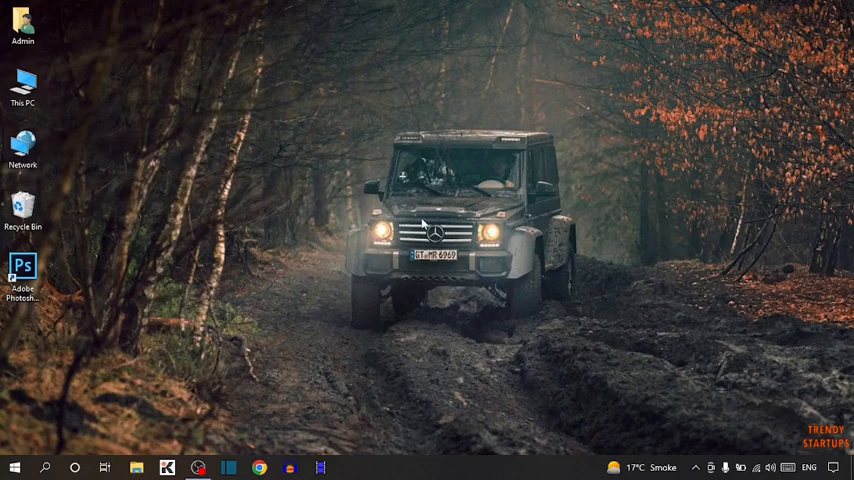
mouse_move(388, 246)
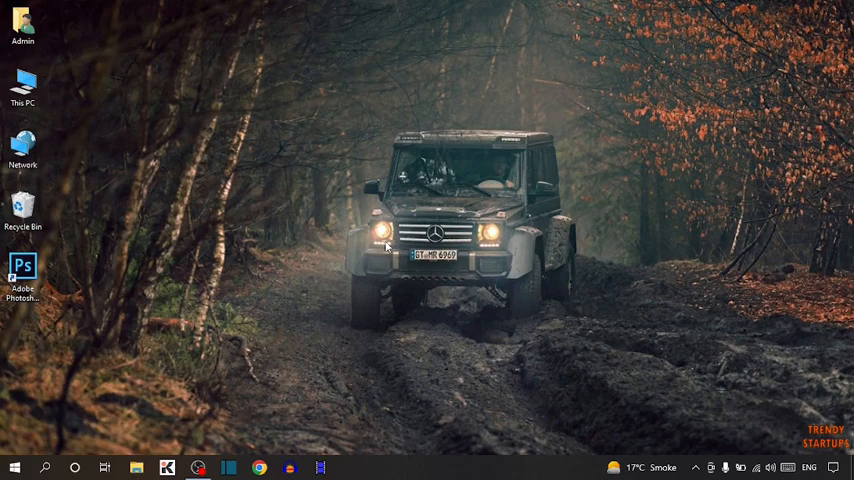
mouse_move(382, 248)
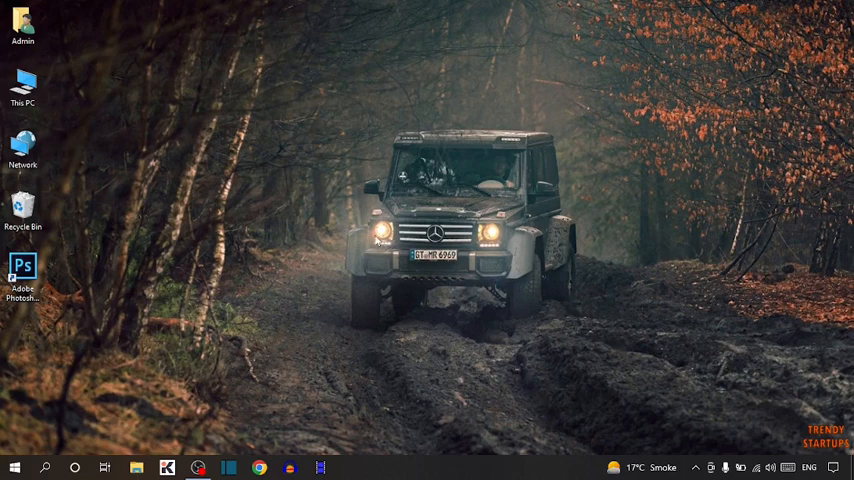